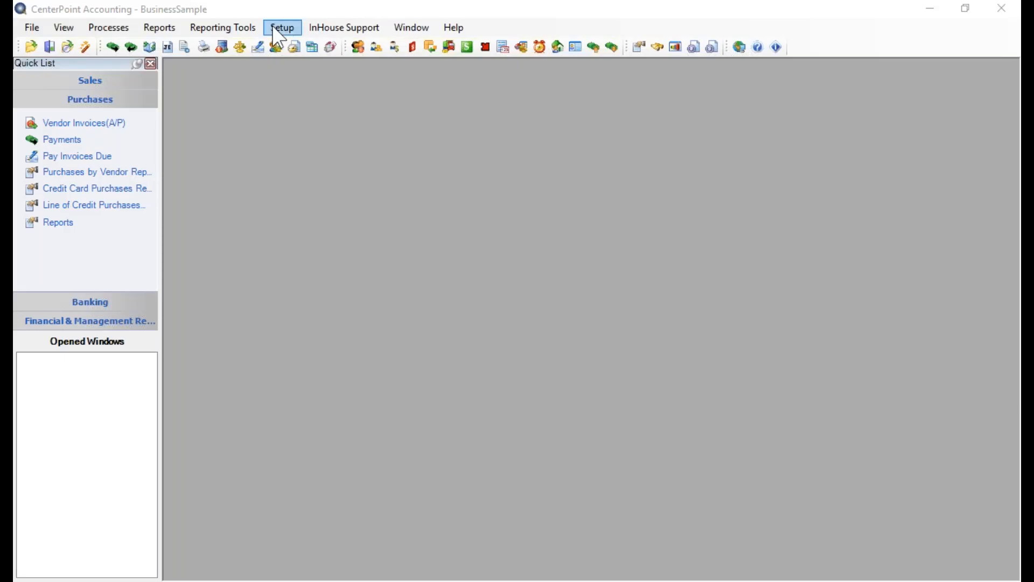
# Step: Open Setup > Sales > Shipping Methods to view the UPS Blue, Ground and Red methods
pyautogui.click(282, 27)
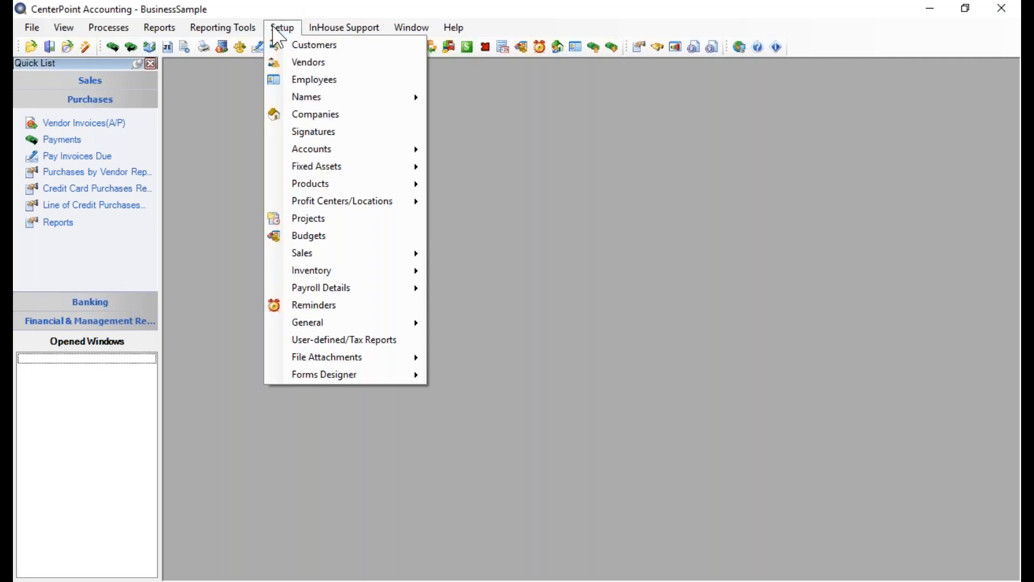
pyautogui.moveTo(301, 253)
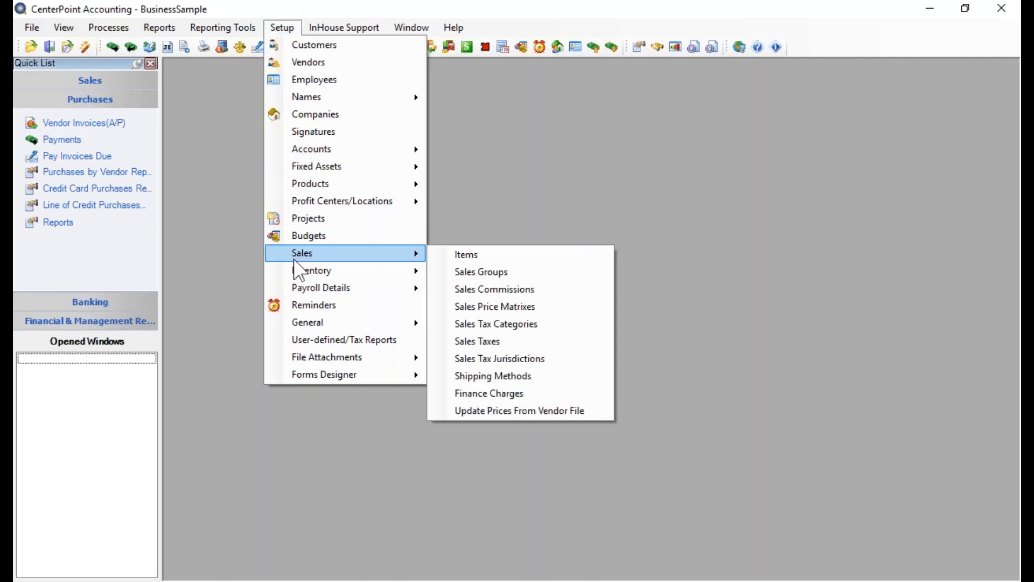
pyautogui.moveTo(492, 375)
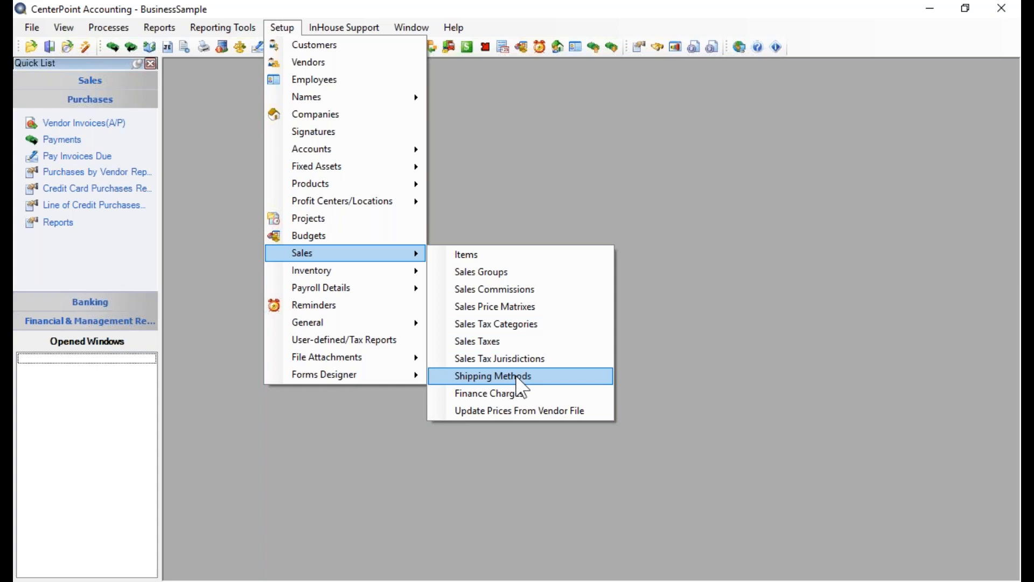
pyautogui.click(493, 375)
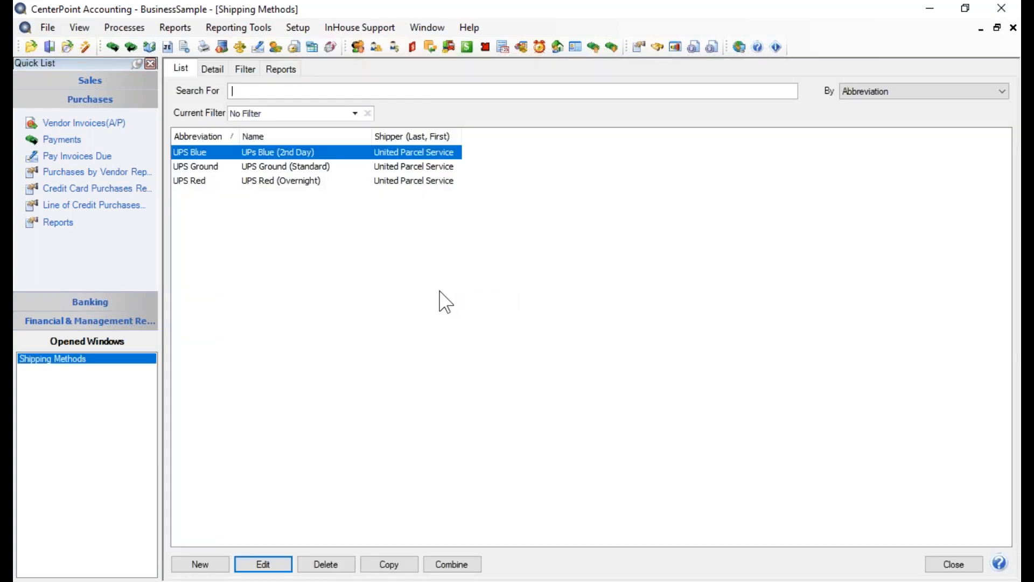
pyautogui.moveTo(256, 200)
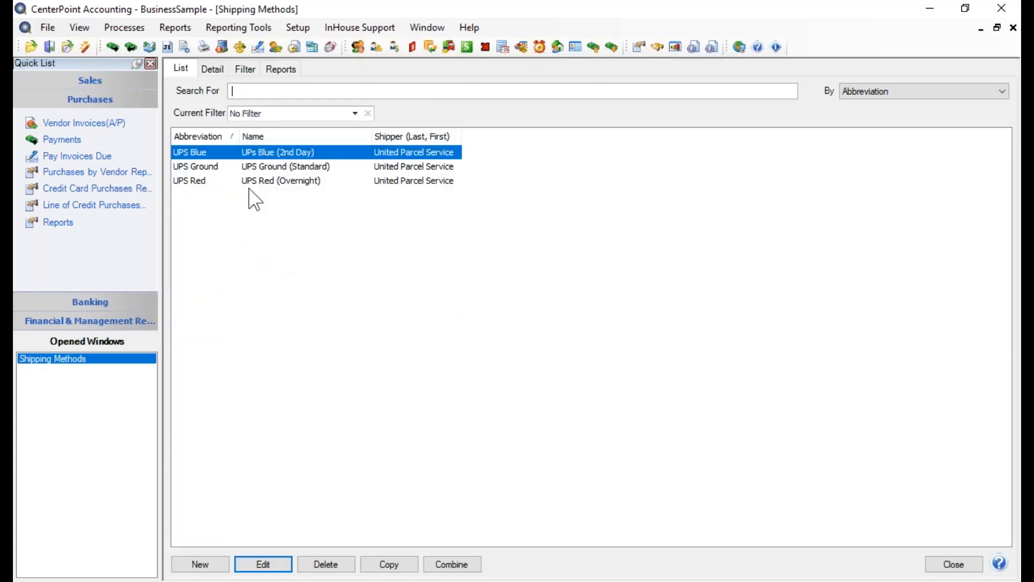
pyautogui.moveTo(267, 292)
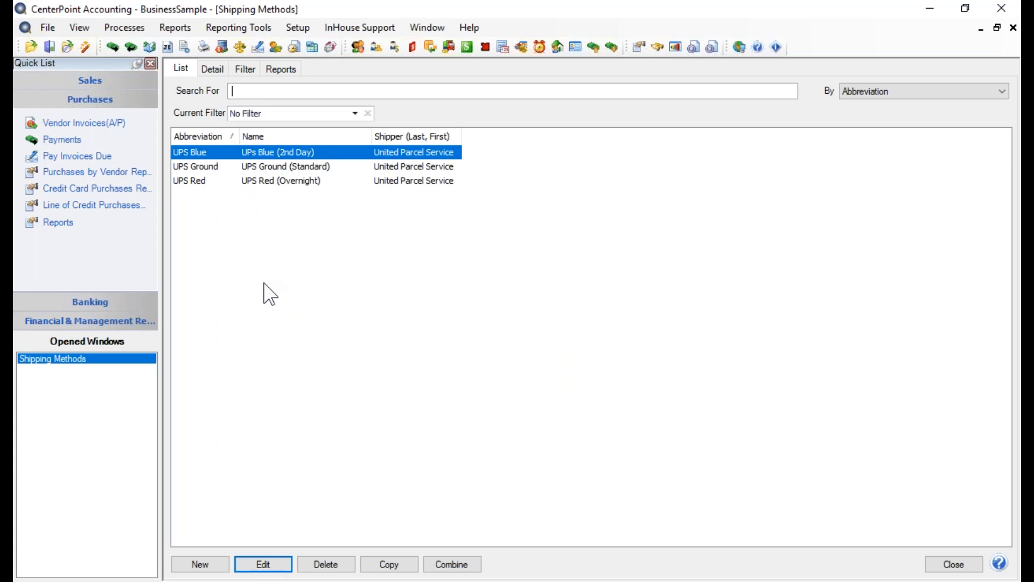
pyautogui.moveTo(268, 300)
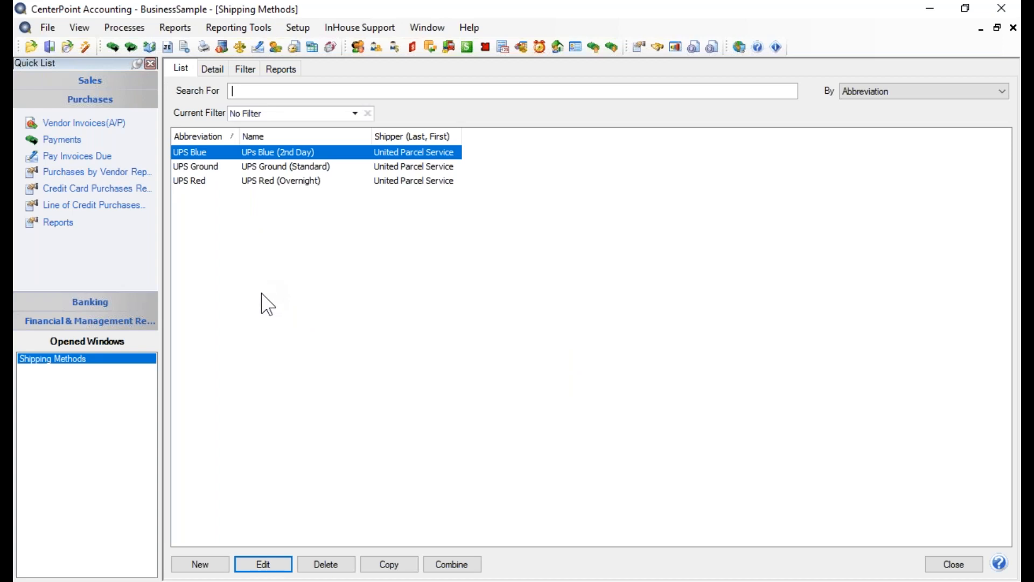
pyautogui.moveTo(200, 564)
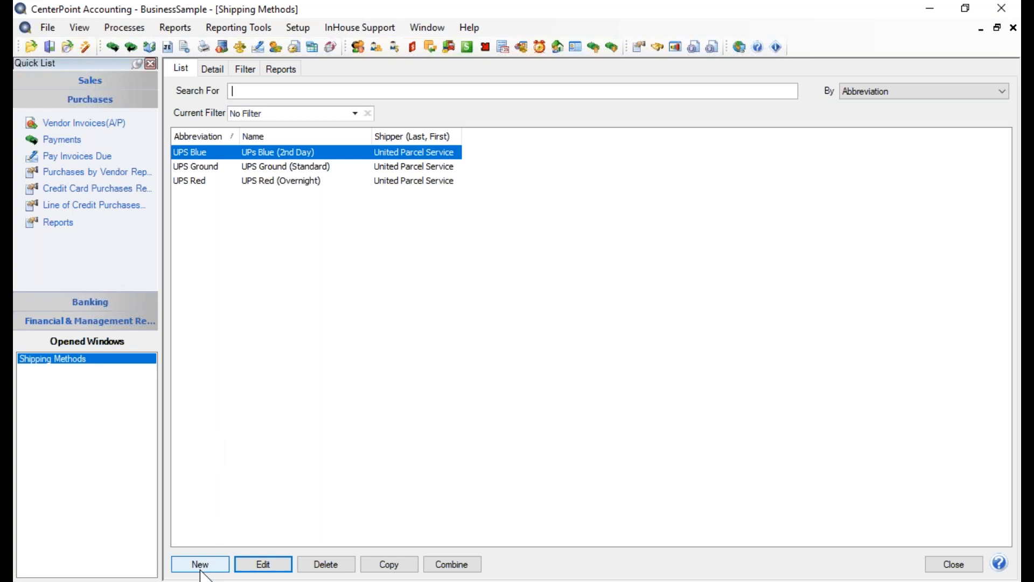
# Step: Save a new method: shipper usps, abbreviation USPS First, name USPS First Class
pyautogui.click(200, 564)
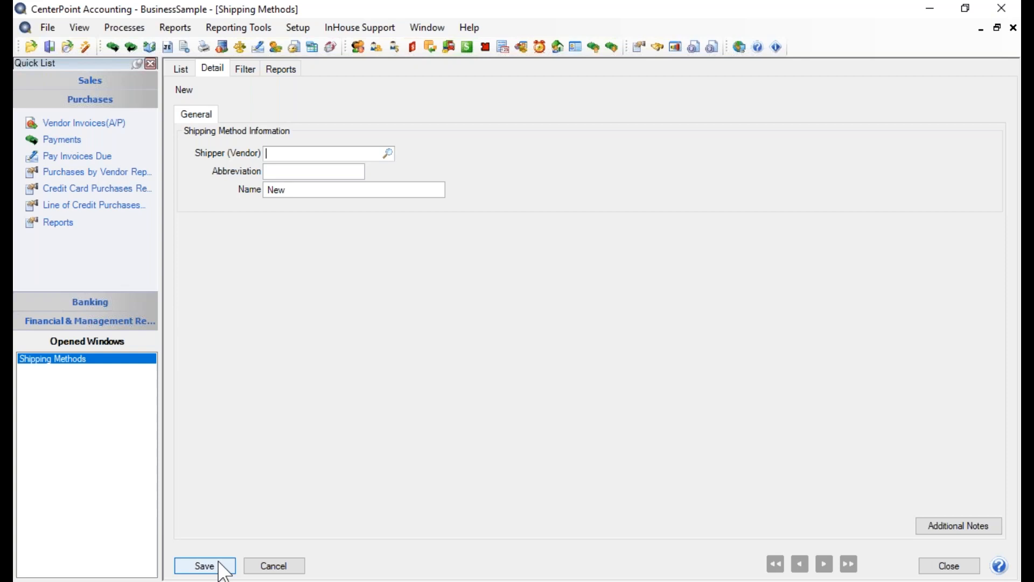
pyautogui.write('usps')
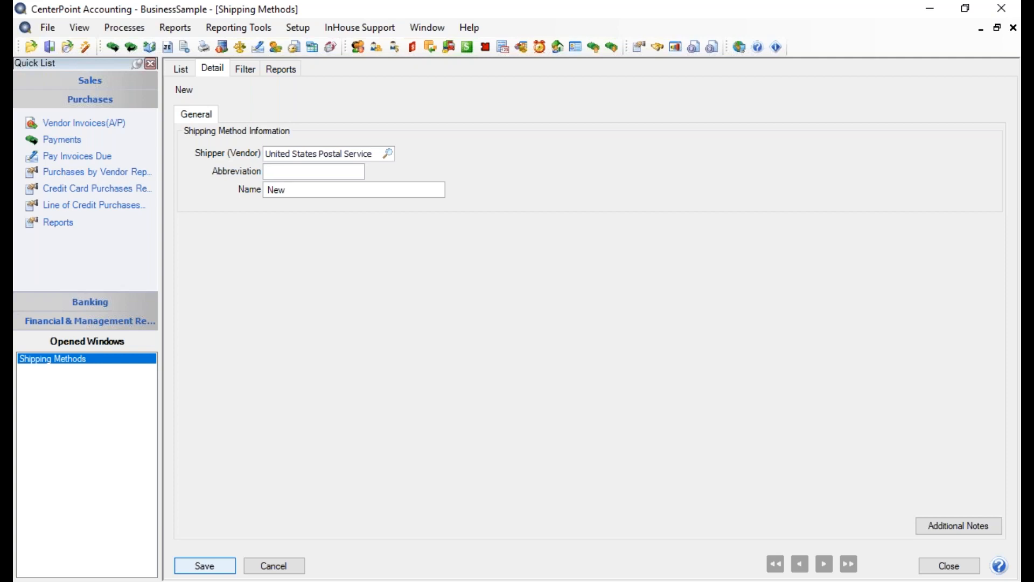
pyautogui.write('USP')
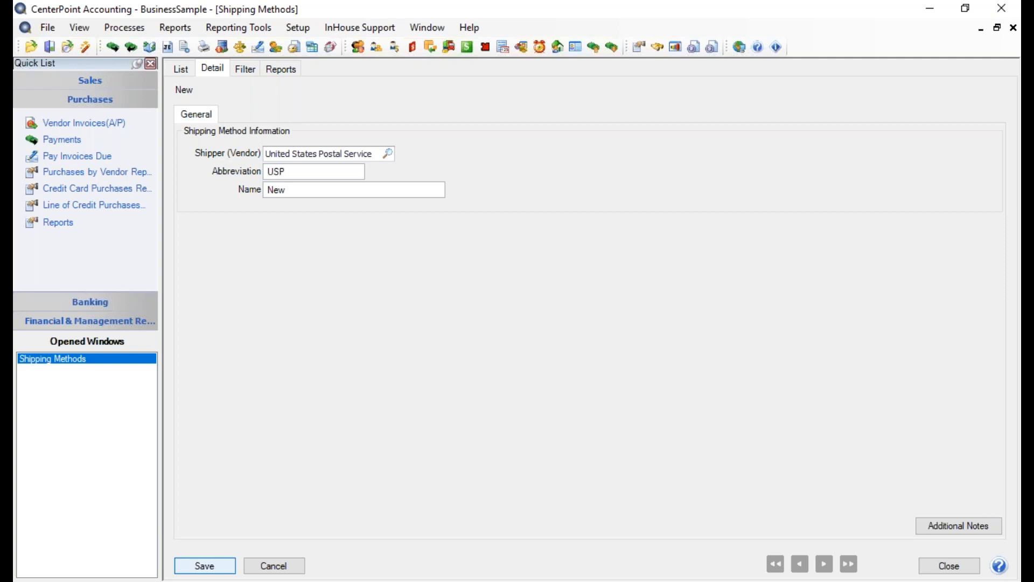
pyautogui.write('S')
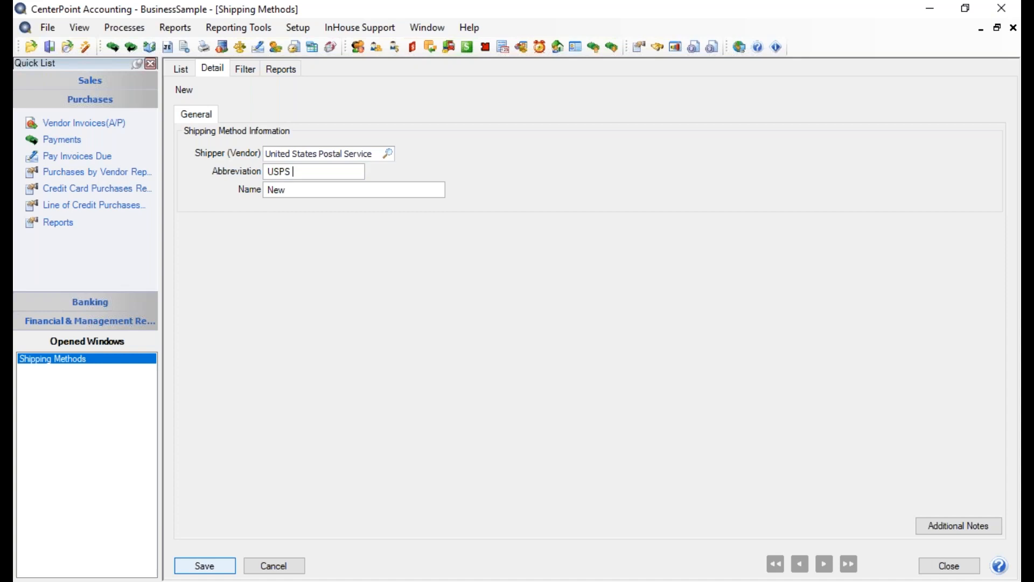
pyautogui.write('First')
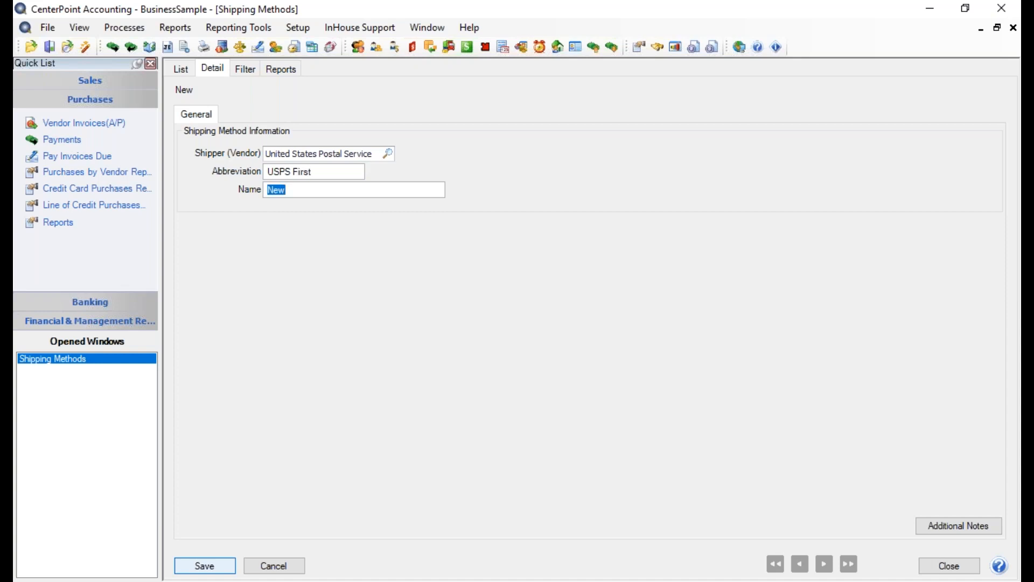
pyautogui.write('US')
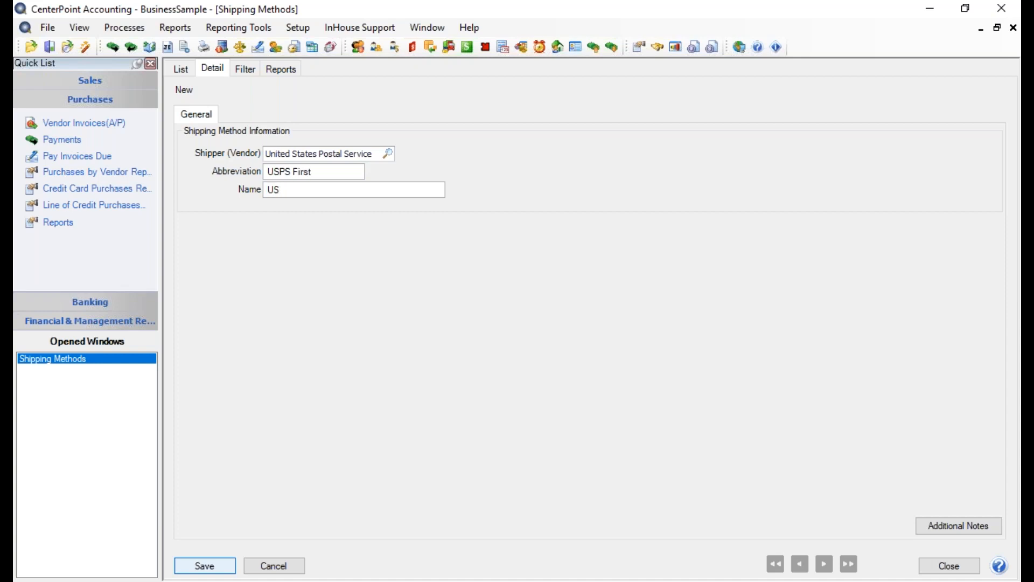
pyautogui.write('USPS Fir')
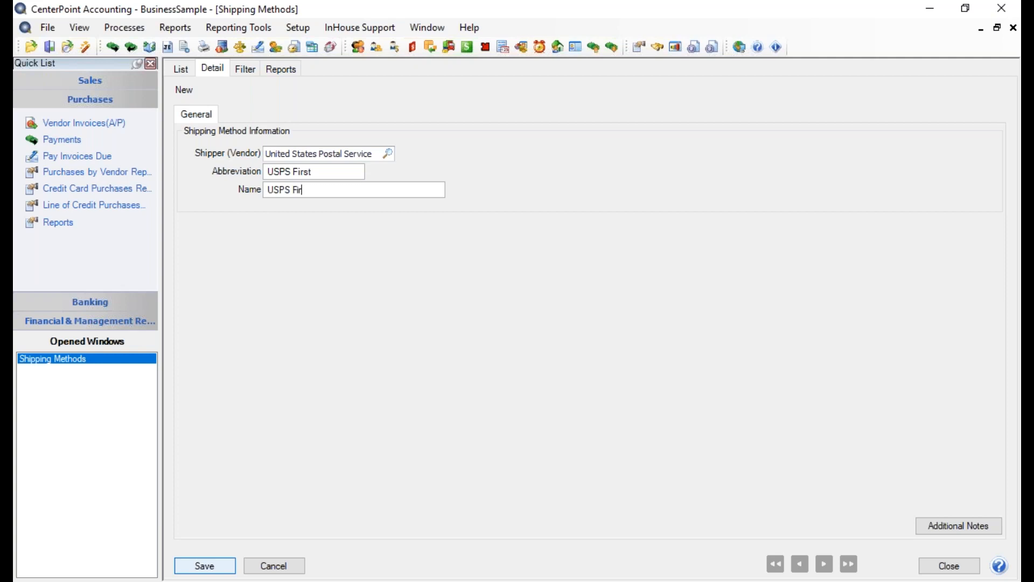
pyautogui.write('st')
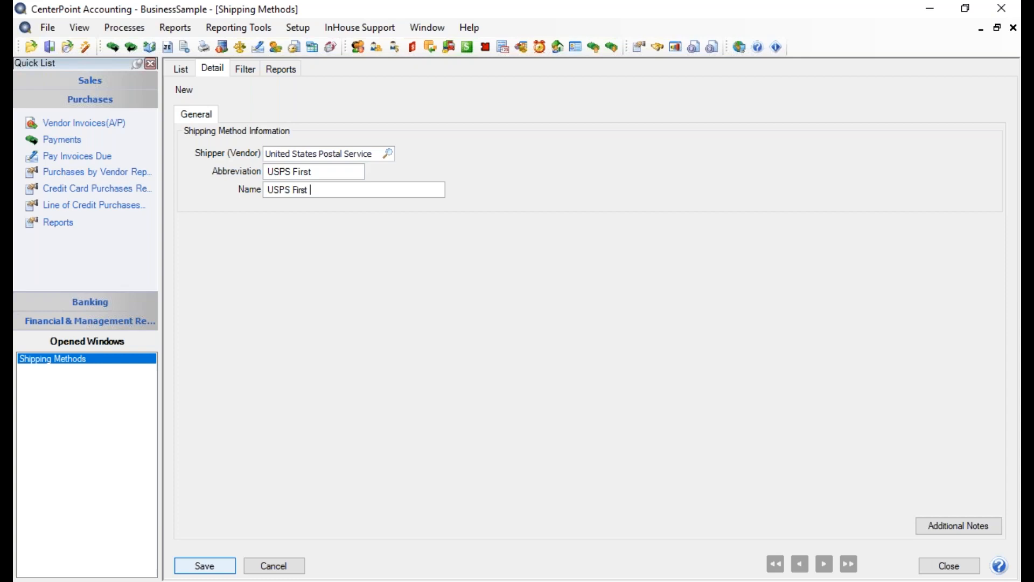
pyautogui.press('BackSpace')
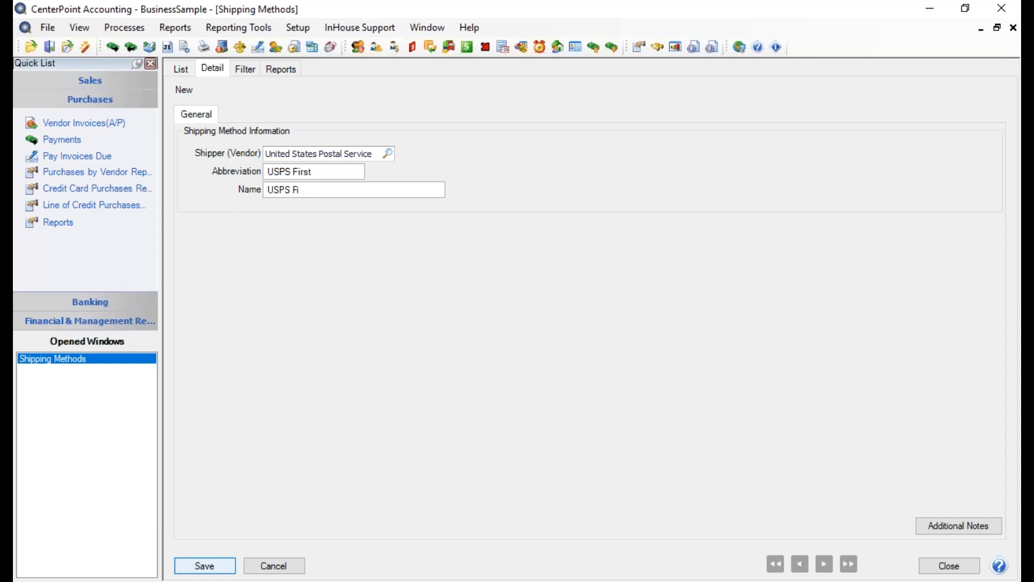
pyautogui.write('rst Clas')
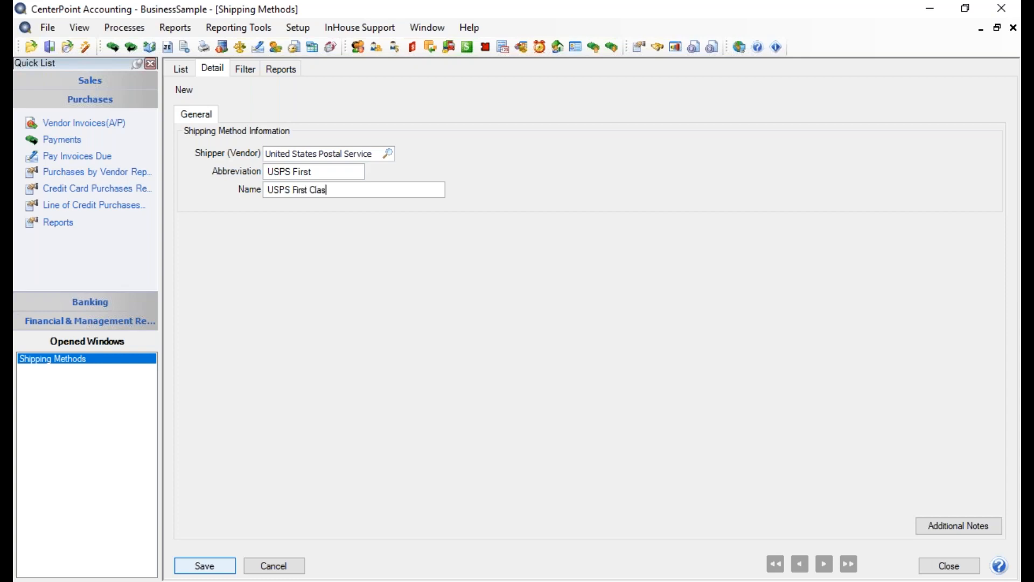
pyautogui.write('s')
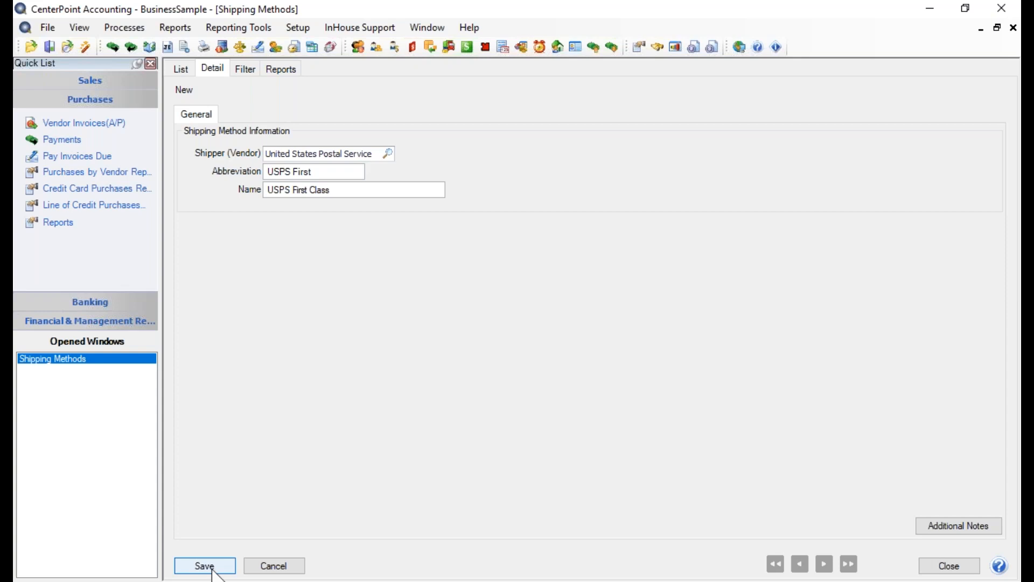
pyautogui.click(203, 565)
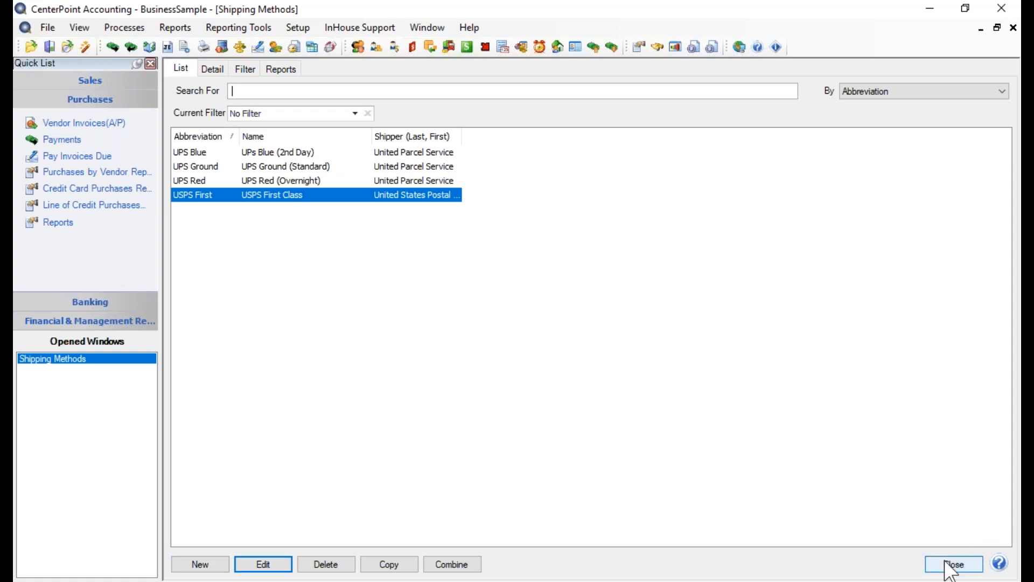
# Step: Close the Shipping Methods window, leaving the main workspace empty
pyautogui.click(952, 564)
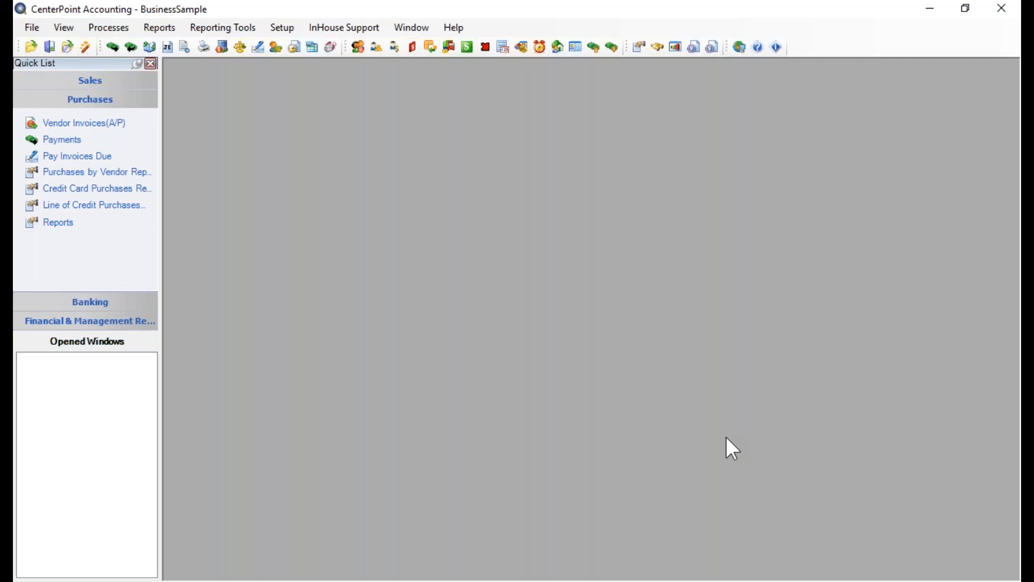
pyautogui.moveTo(468, 183)
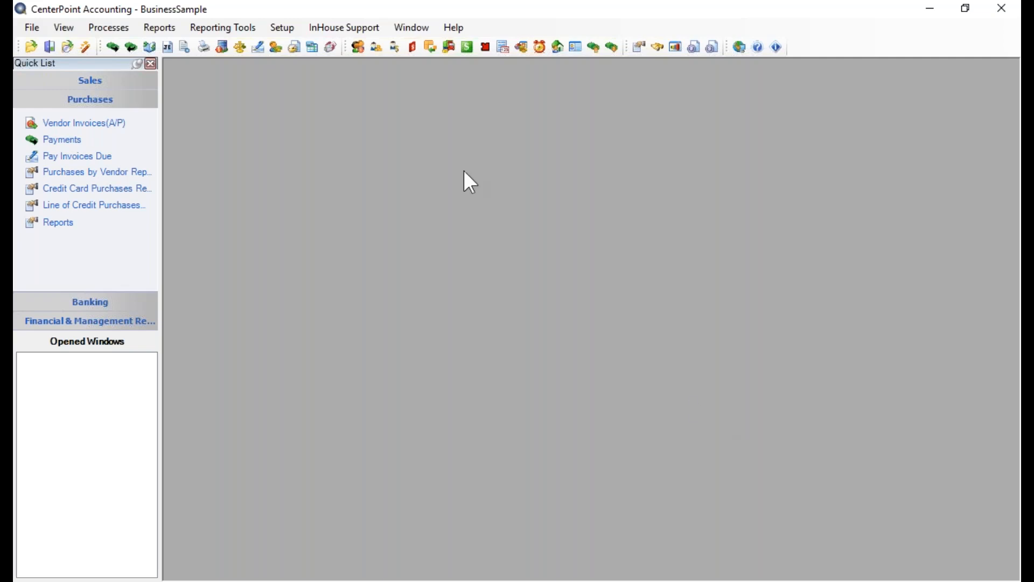
pyautogui.click(282, 28)
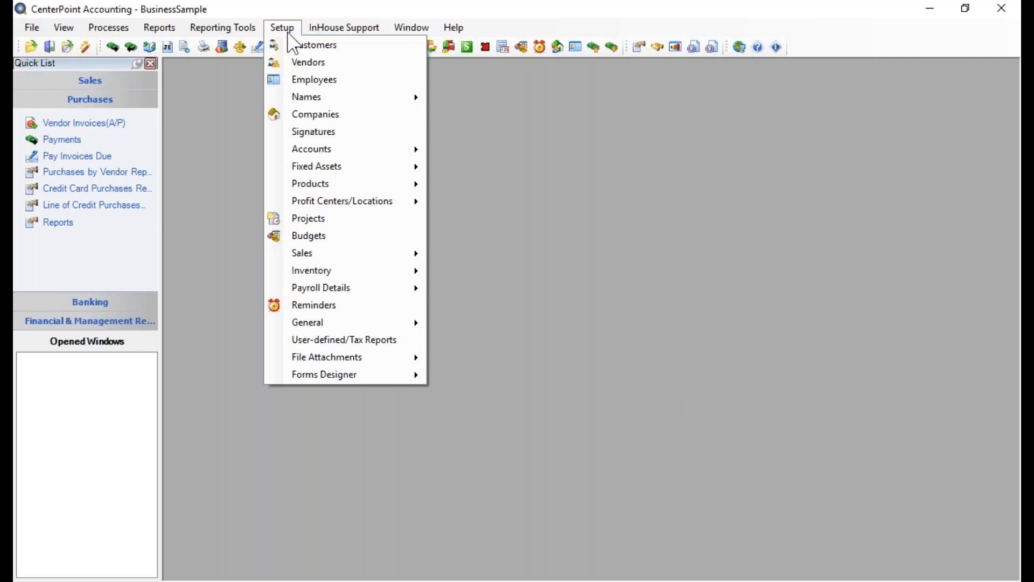
pyautogui.click(315, 45)
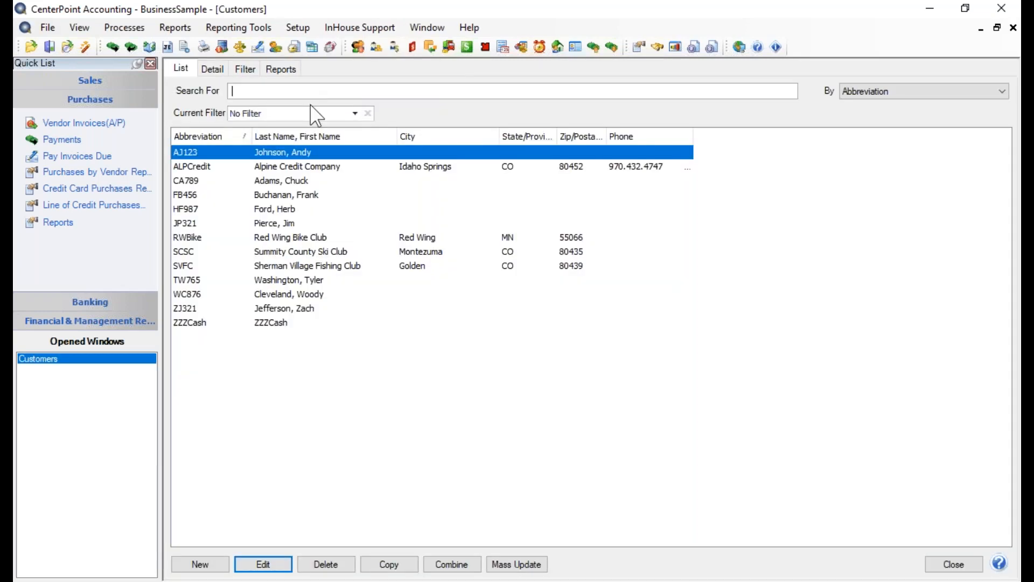
pyautogui.click(290, 237)
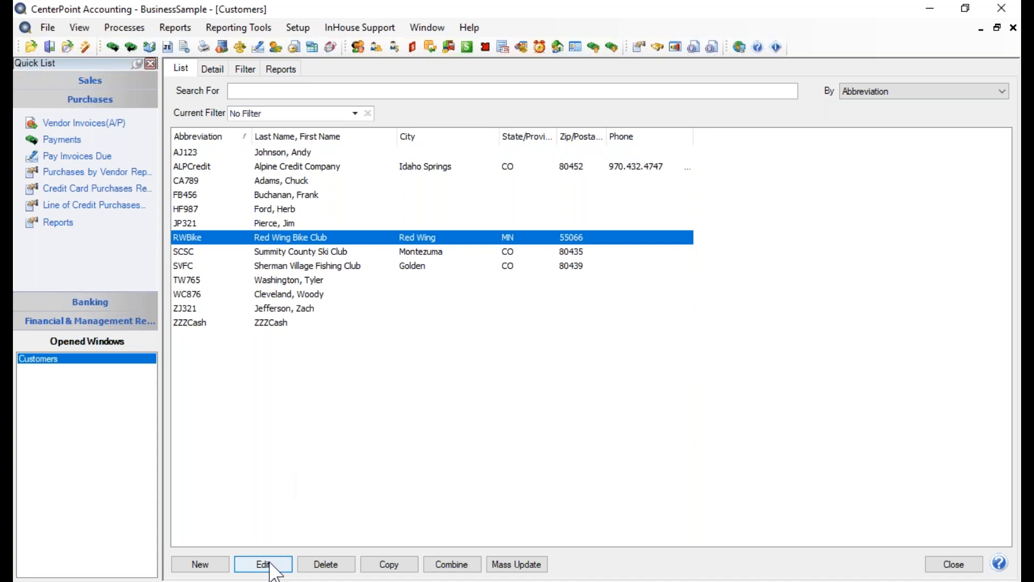
pyautogui.click(263, 564)
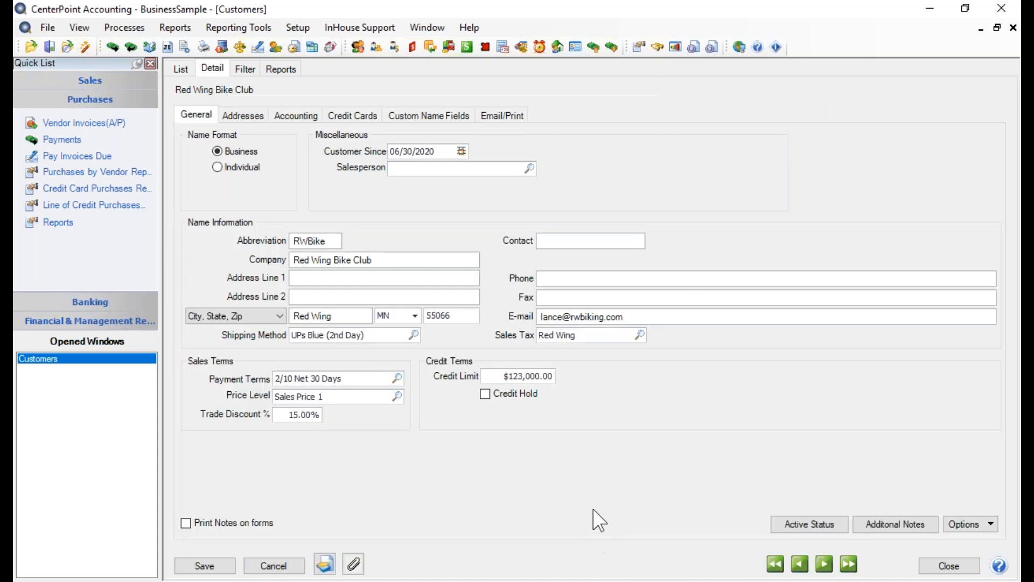
pyautogui.moveTo(298, 360)
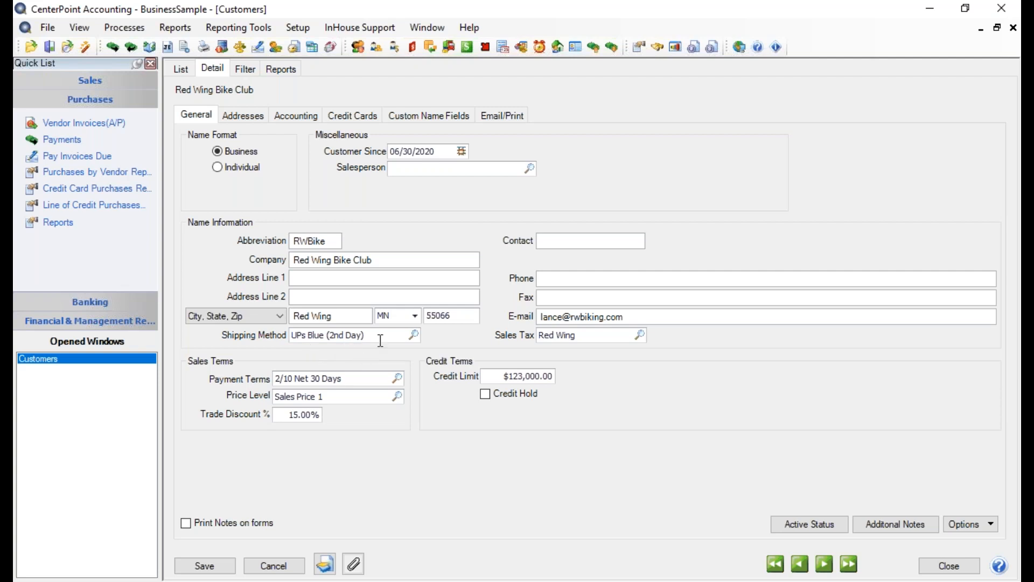
pyautogui.moveTo(435, 350)
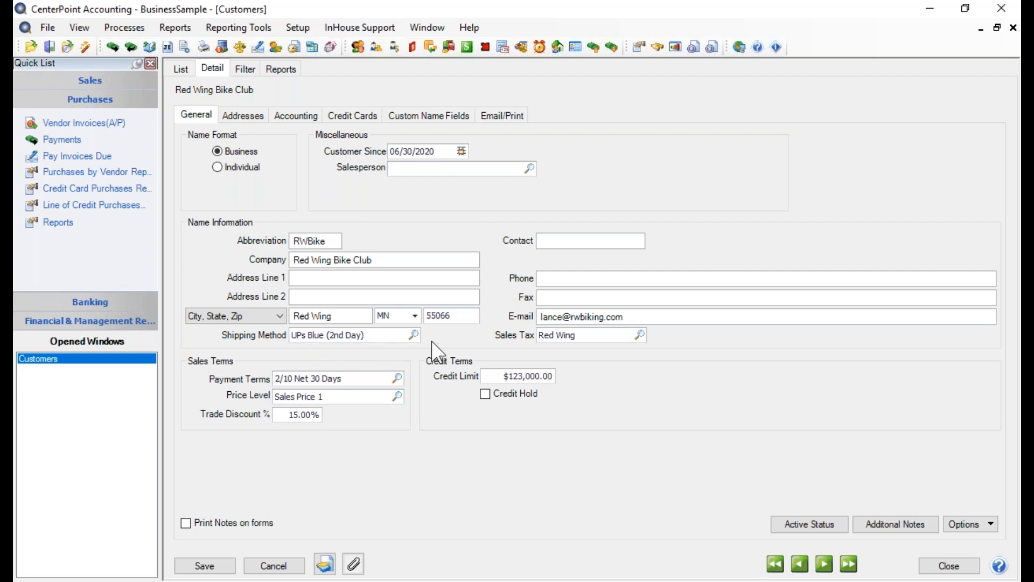
pyautogui.moveTo(273, 565)
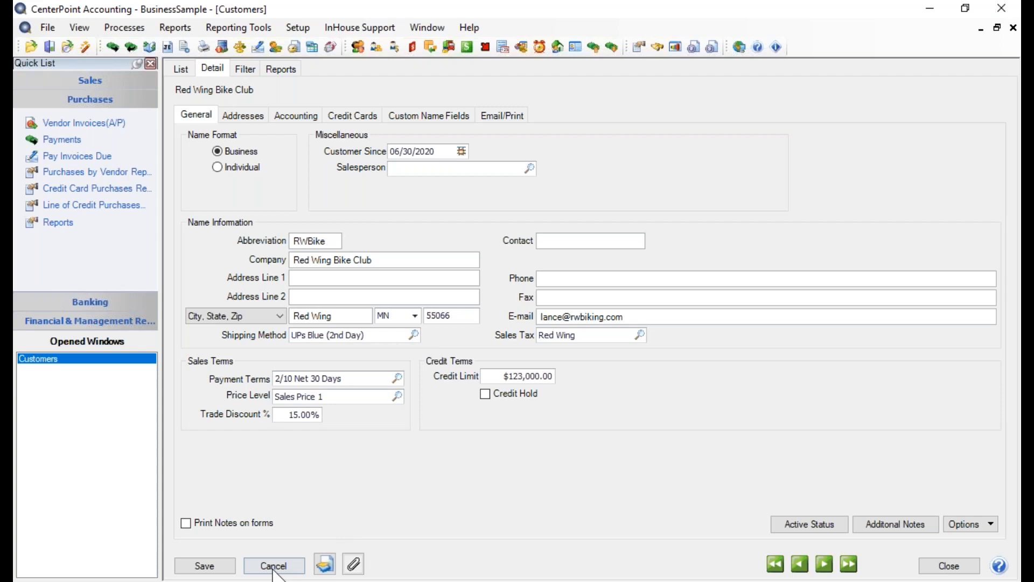
pyautogui.click(273, 566)
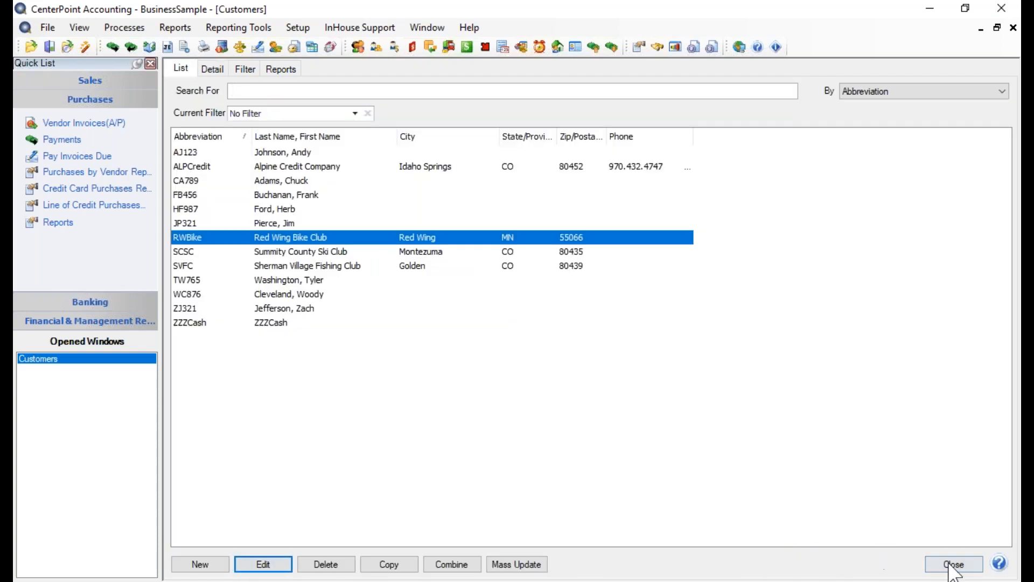
pyautogui.click(952, 564)
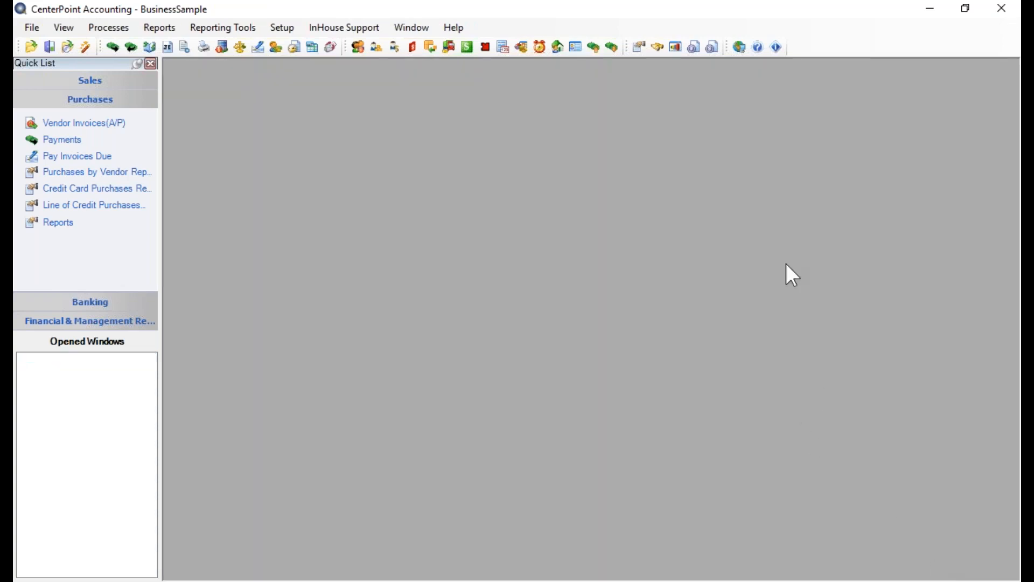
pyautogui.moveTo(429, 167)
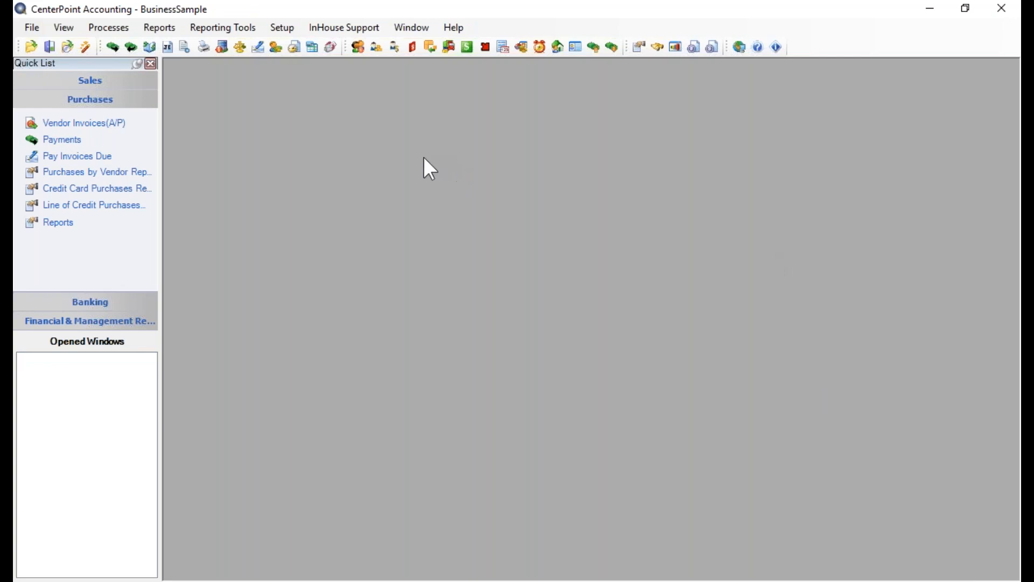
# Step: Start a customer invoice and select customer RWBike, Red Wing Bike Club, via lookup
pyautogui.click(90, 80)
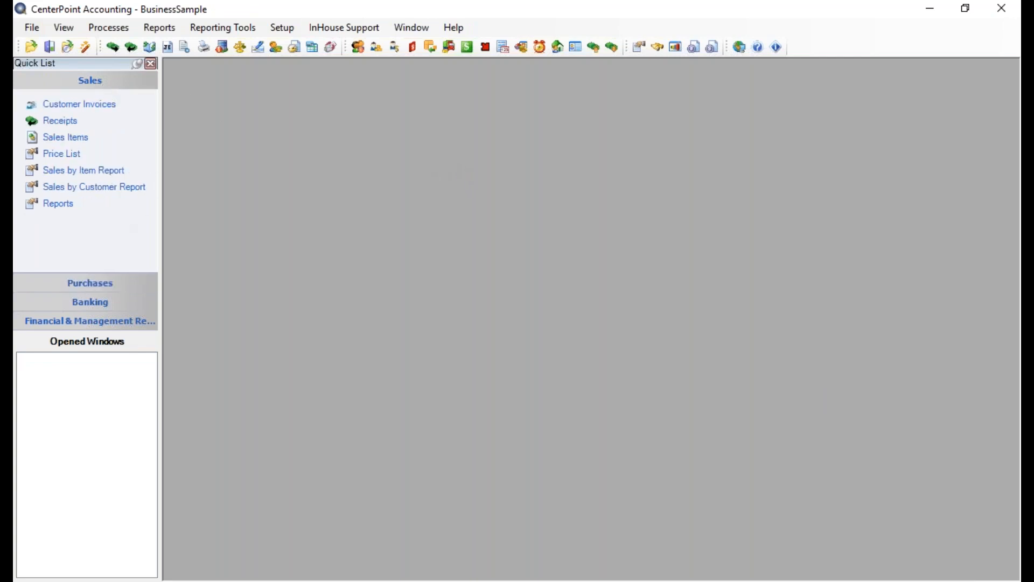
pyautogui.click(79, 103)
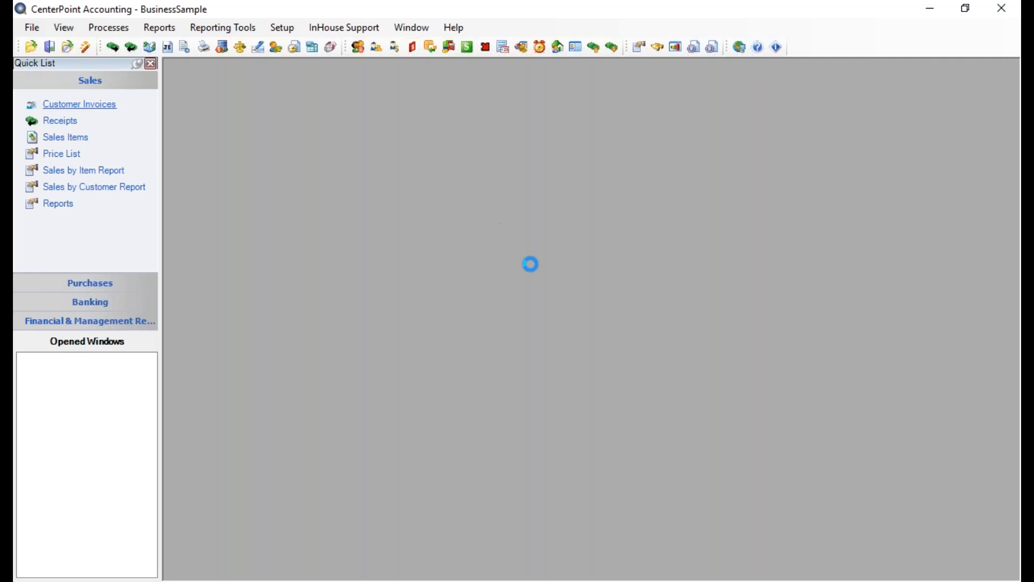
pyautogui.click(78, 103)
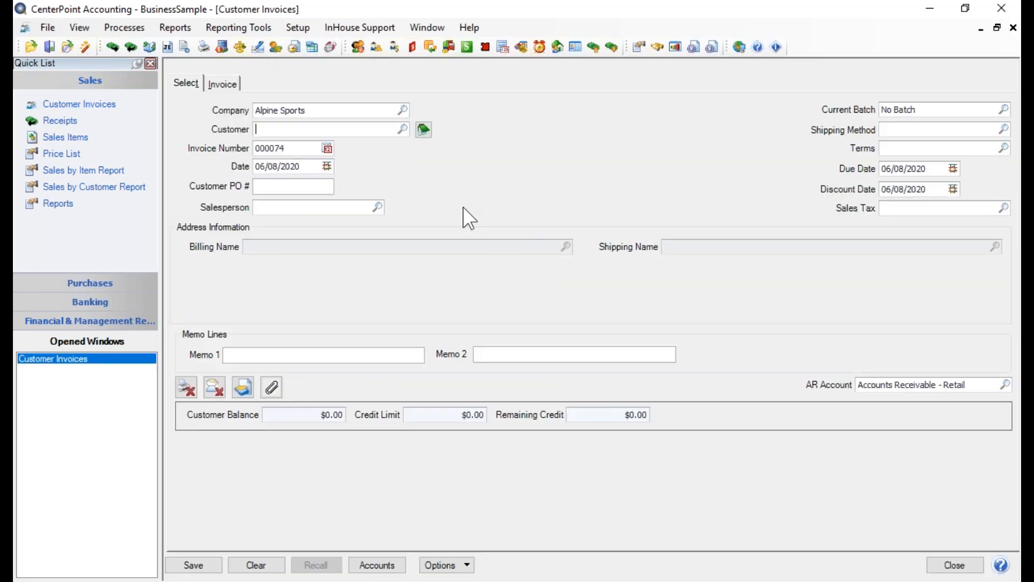
pyautogui.write('red')
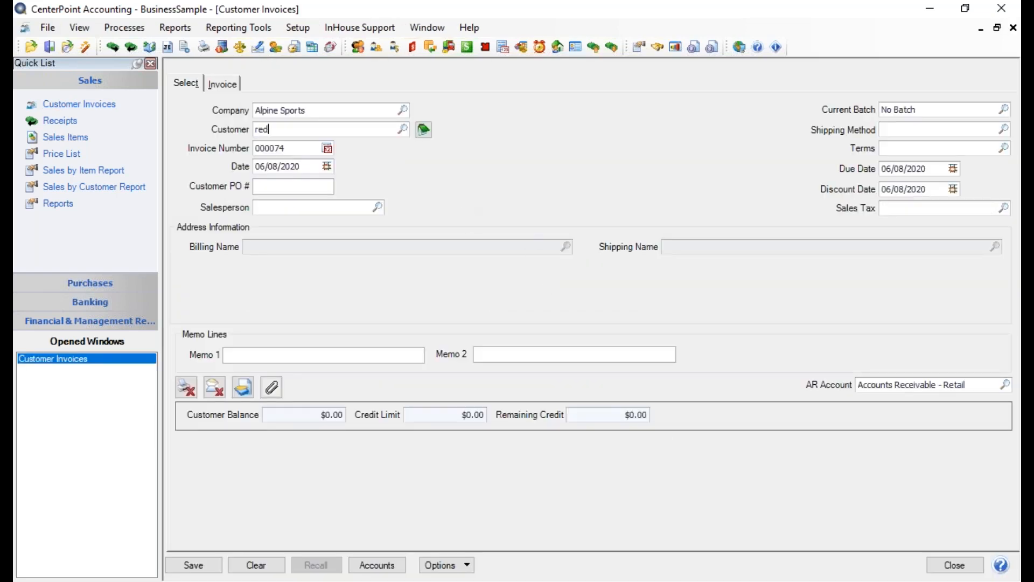
pyautogui.click(403, 130)
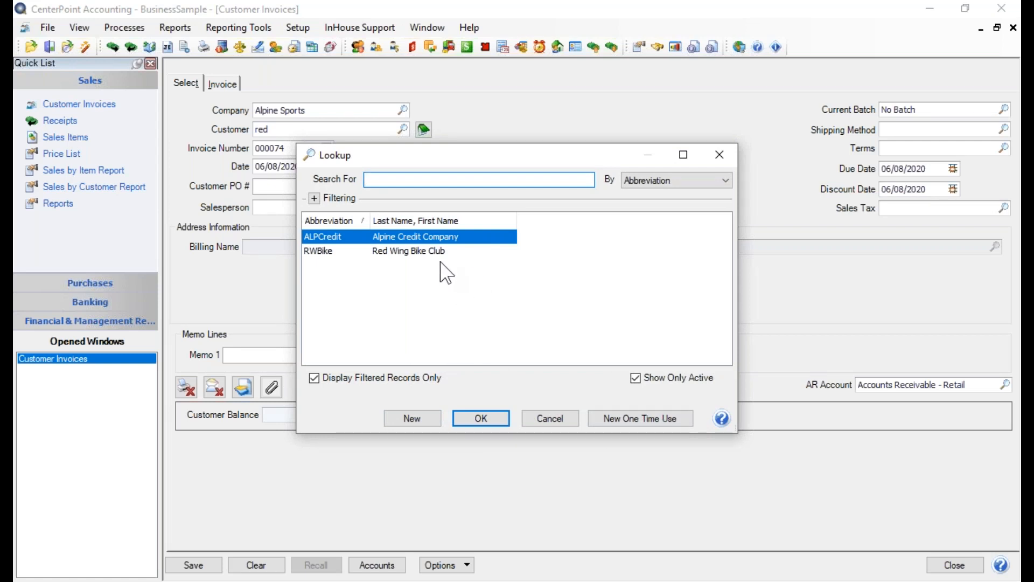
pyautogui.click(409, 250)
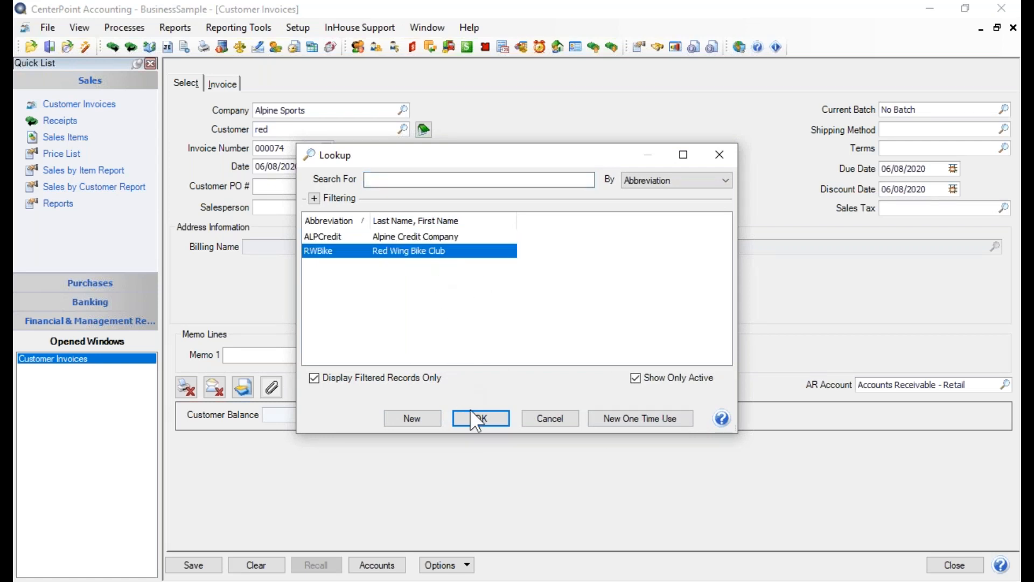
pyautogui.click(480, 418)
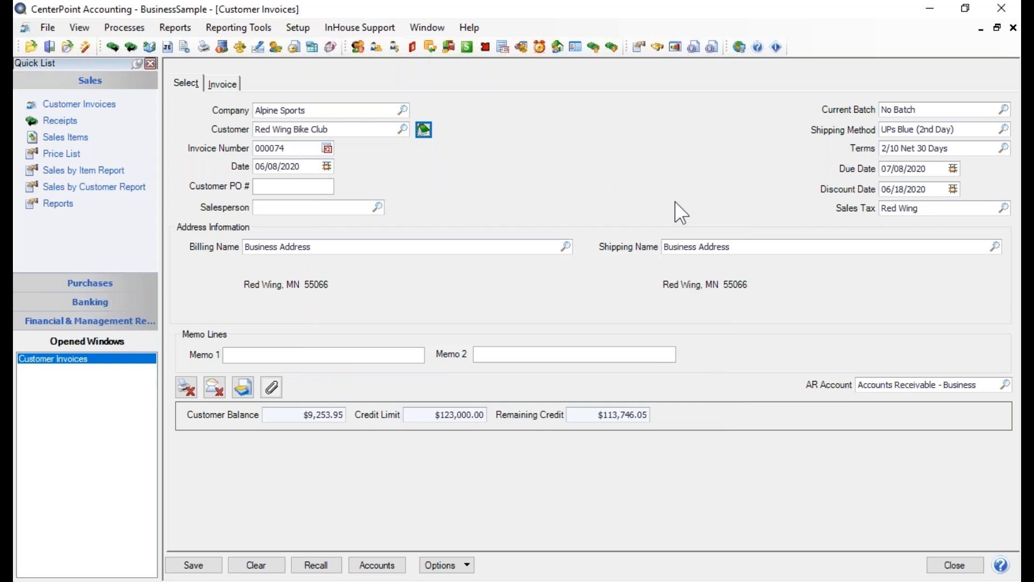
pyautogui.moveTo(967, 146)
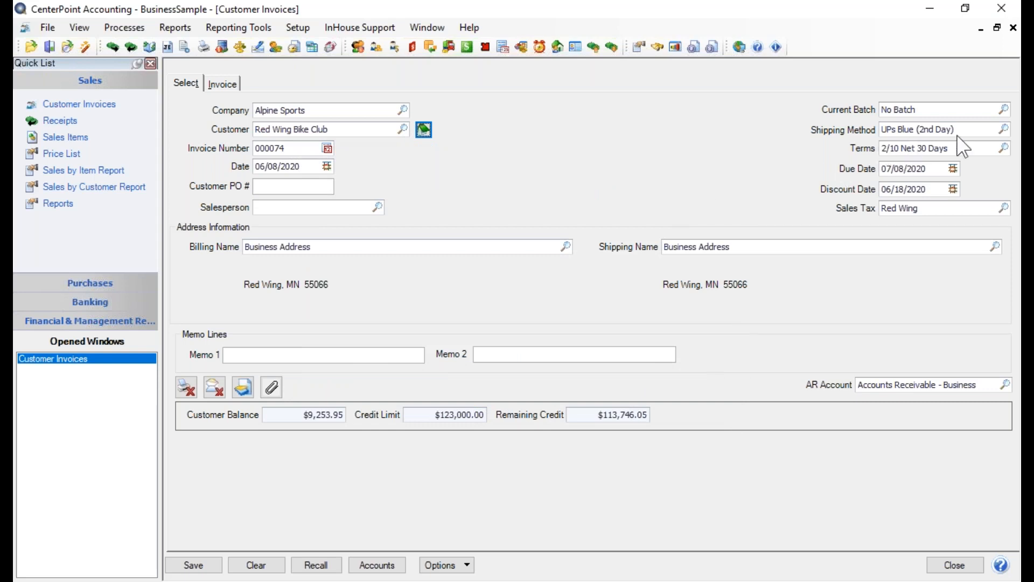
pyautogui.moveTo(988, 147)
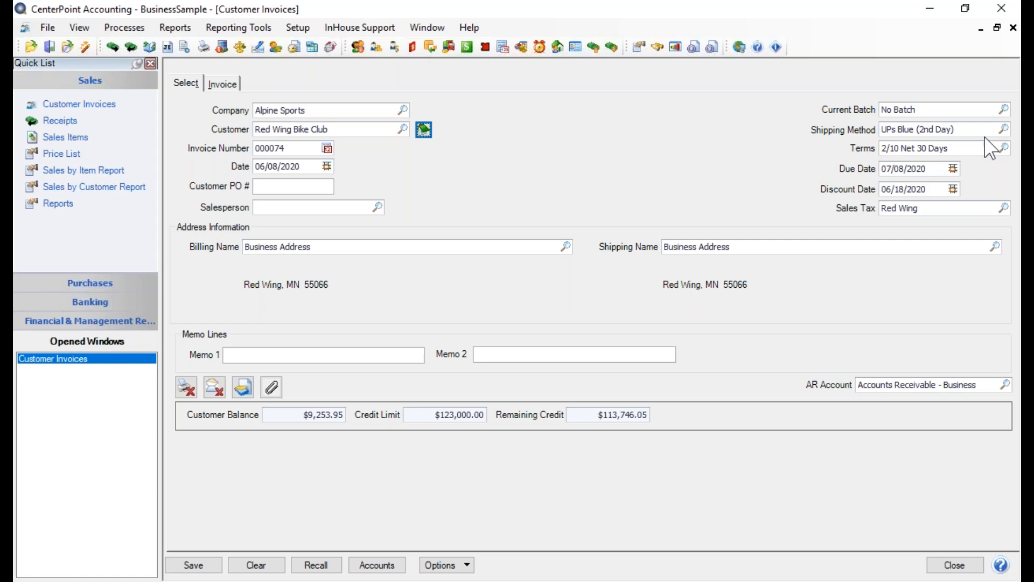
pyautogui.click(1003, 129)
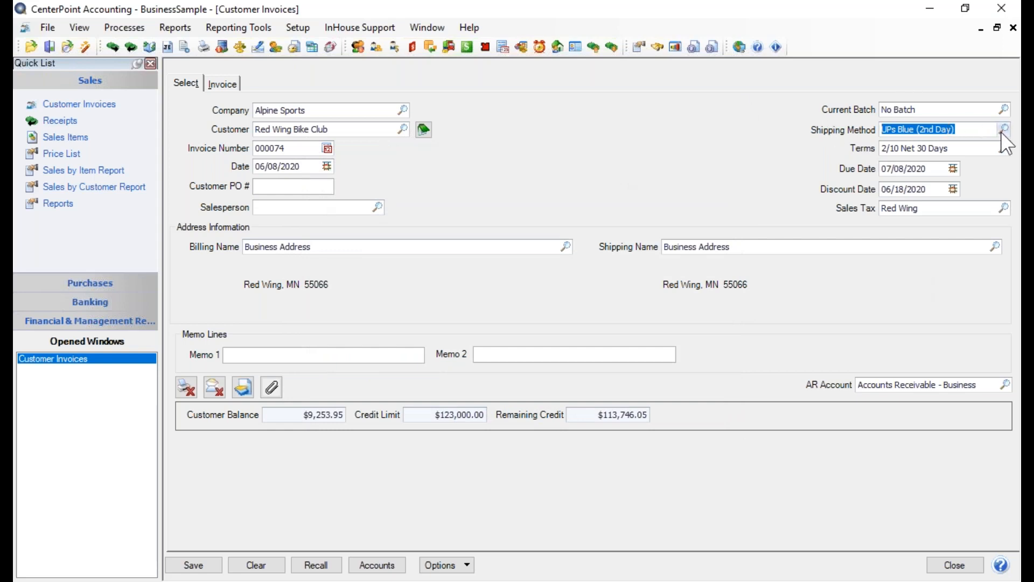
pyautogui.moveTo(1003, 138)
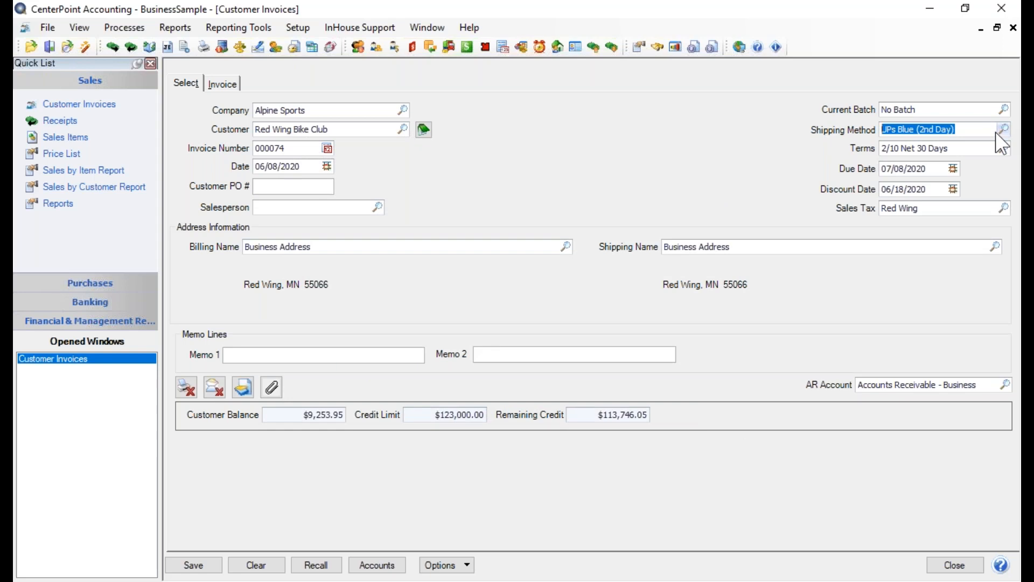